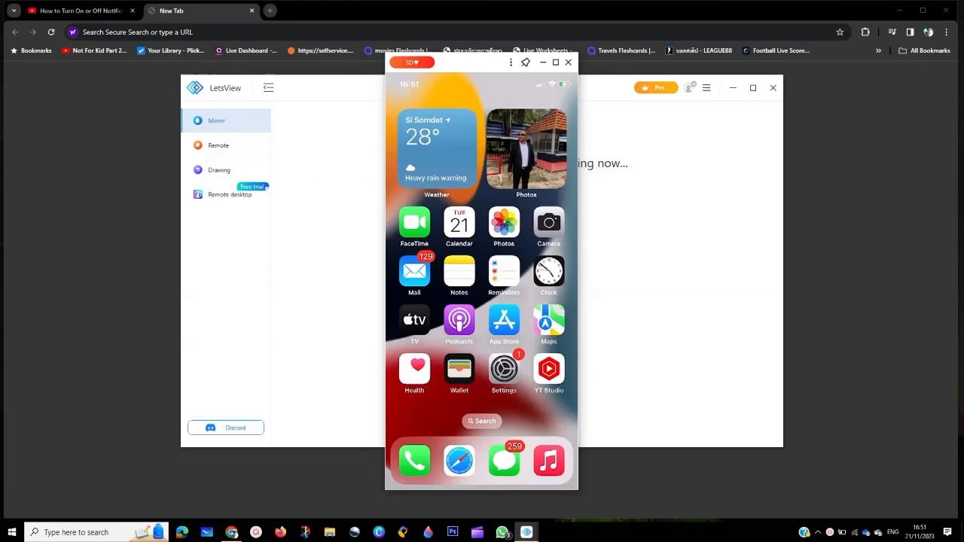
mouse_move(543, 268)
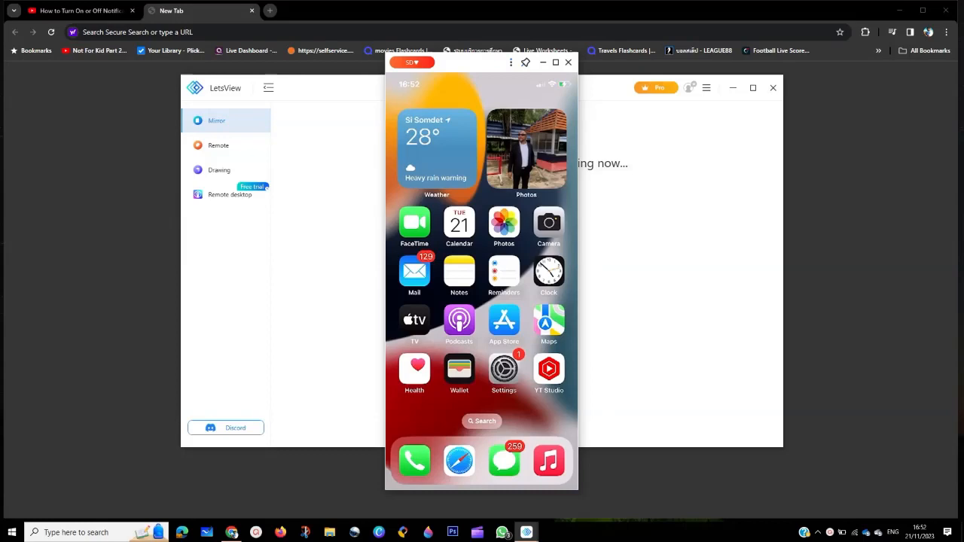
Step: On the mirrored iPhone, go to Settings > Notifications > Screen Sharing
click(504, 369)
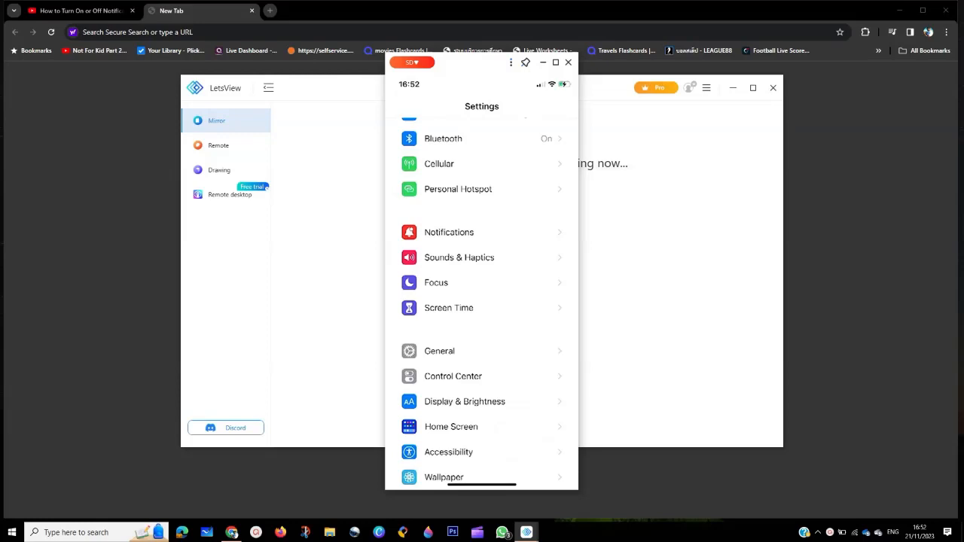
click(449, 232)
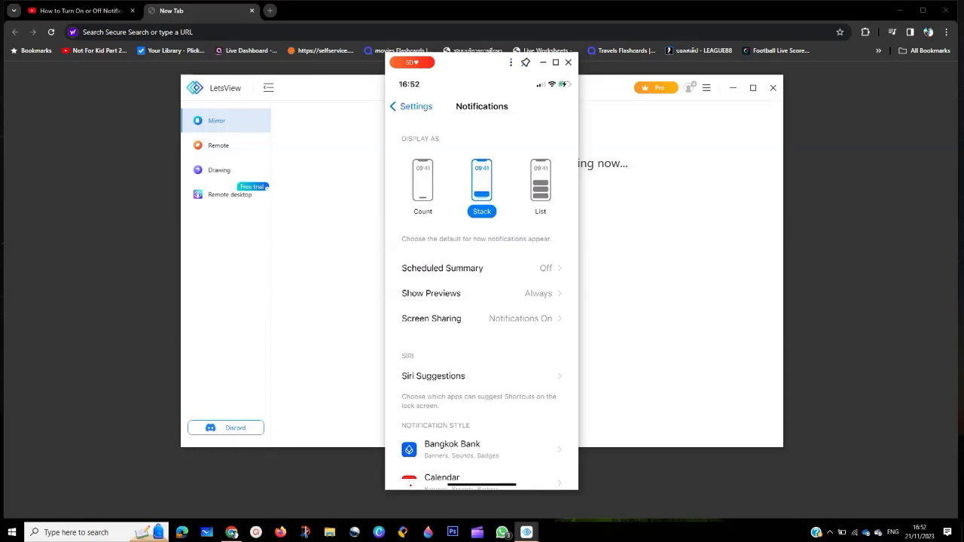
click(431, 318)
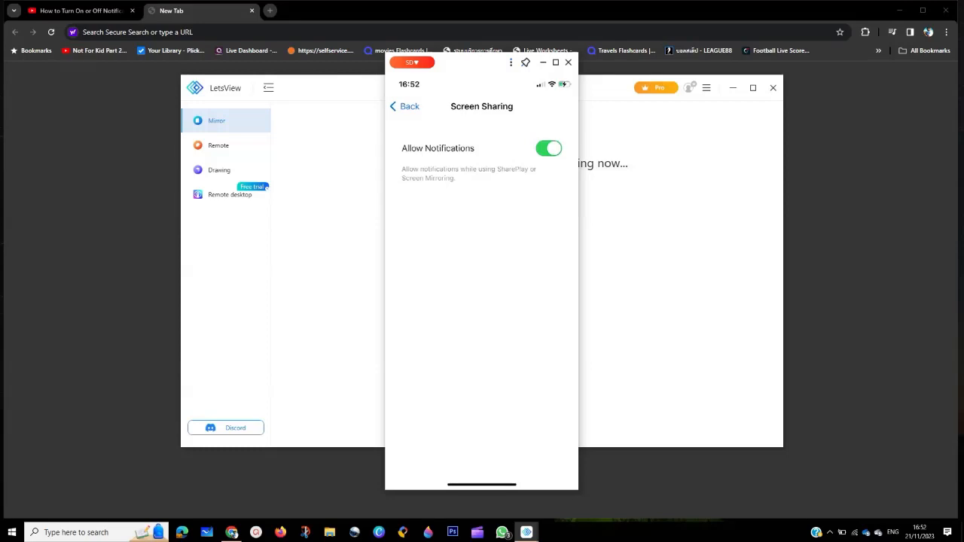
Step: Switch off Allow Notifications on the Screen Sharing page
click(549, 148)
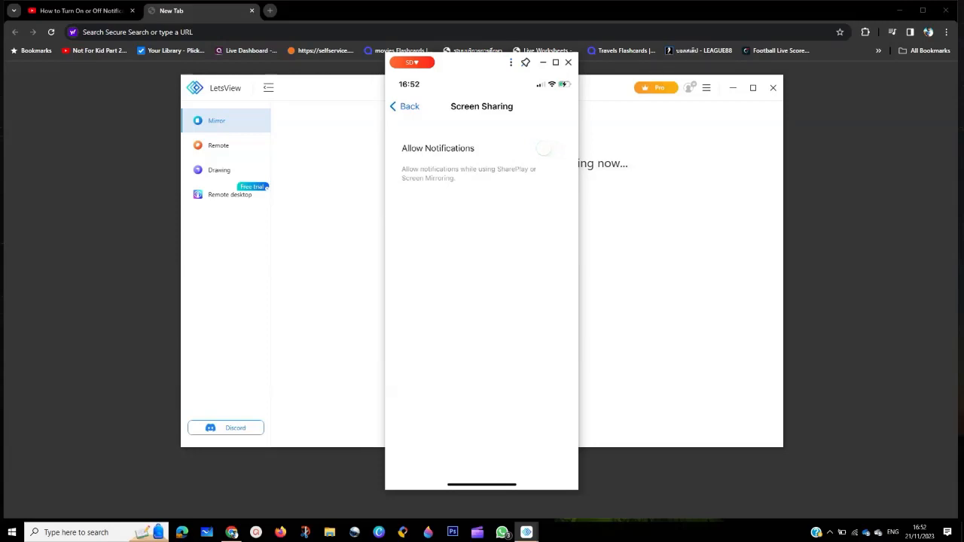